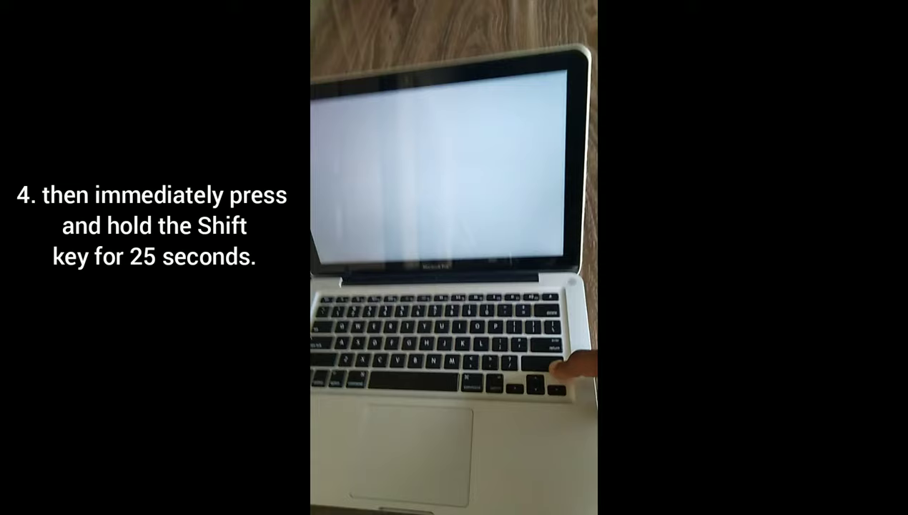
Step: Hold Shift during startup to boot the MacBook Pro into safe mode until the Apple logo shows
{"action": "key", "text": "shift"}
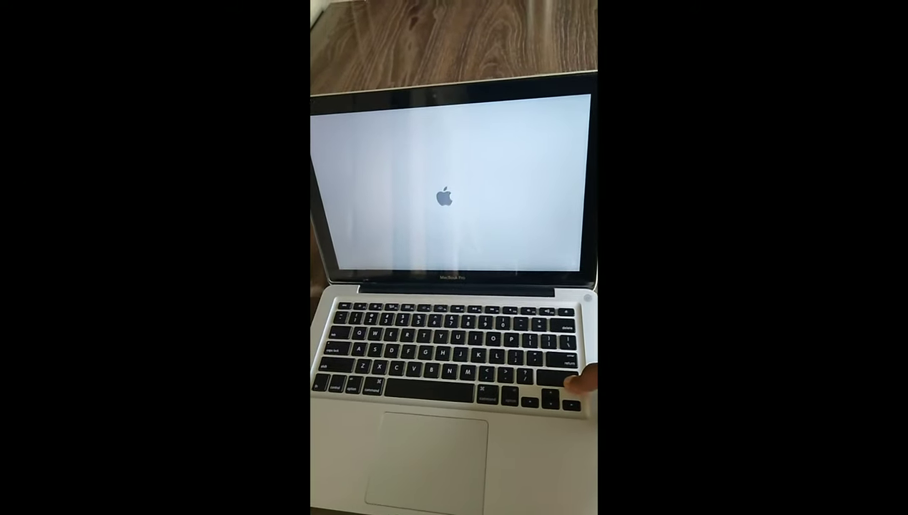